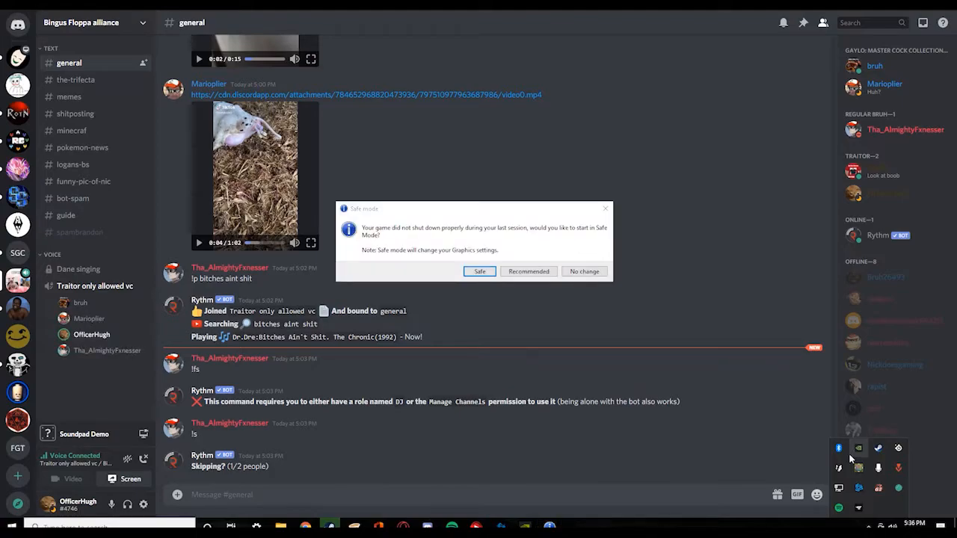
{"action": "mouse_move", "coordinate": [832, 449]}
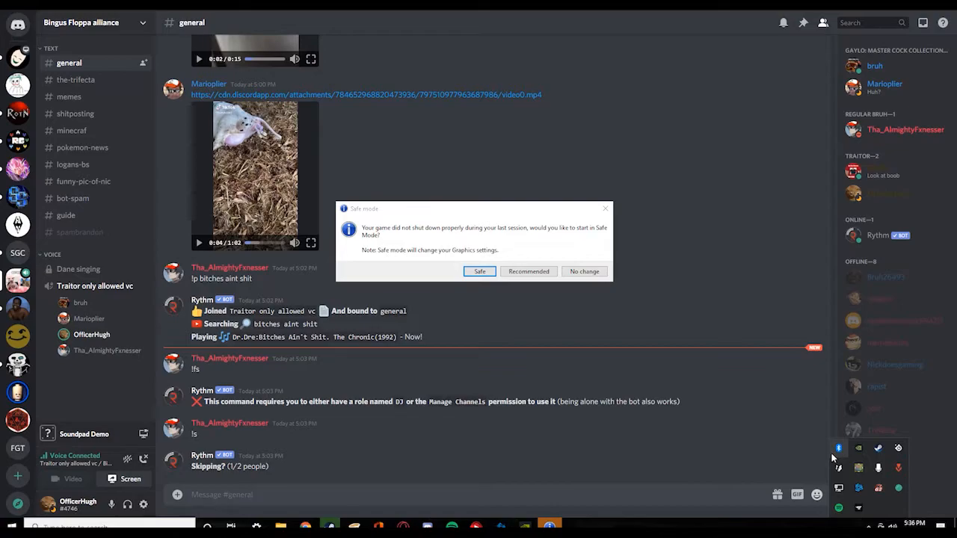
{"action": "mouse_move", "coordinate": [810, 449]}
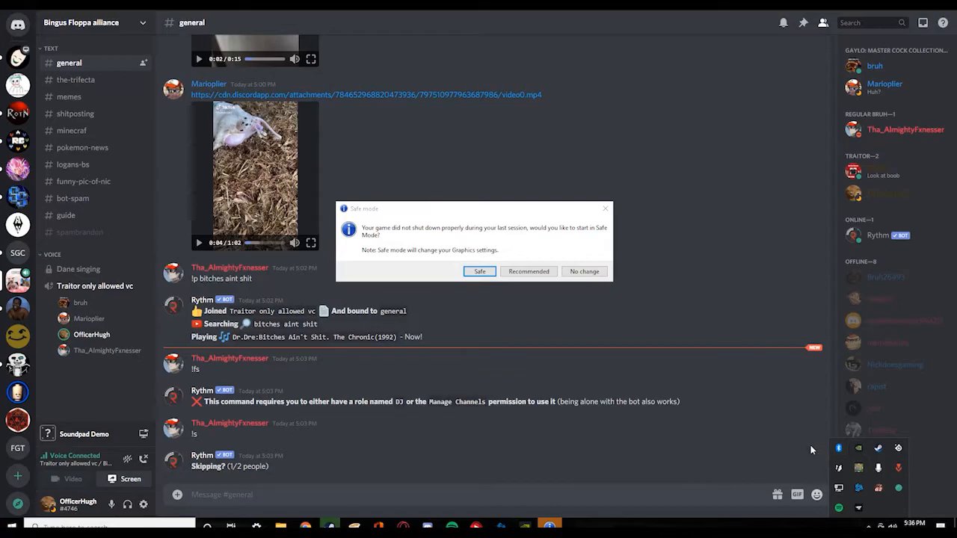
{"action": "mouse_move", "coordinate": [789, 450]}
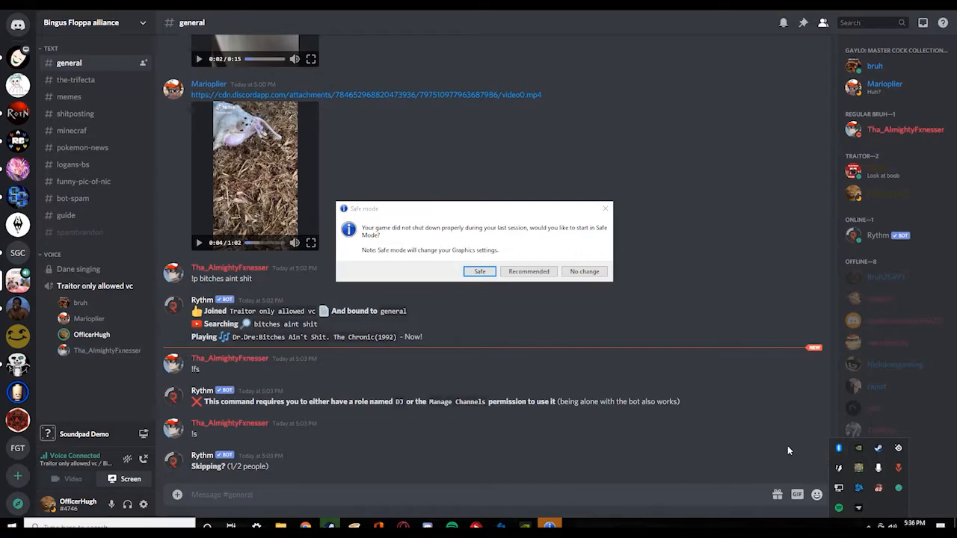